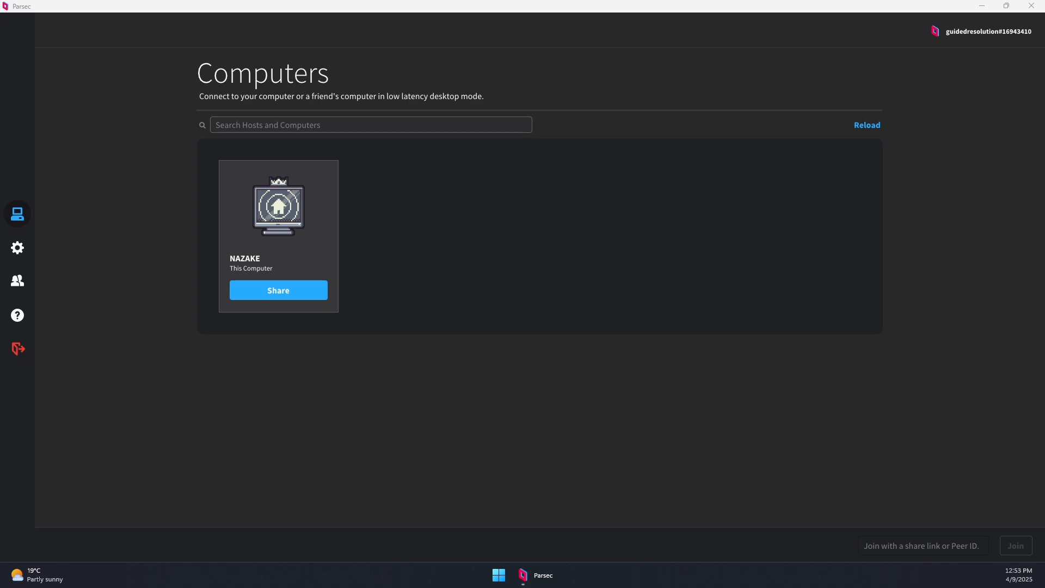
mouse_move(284, 244)
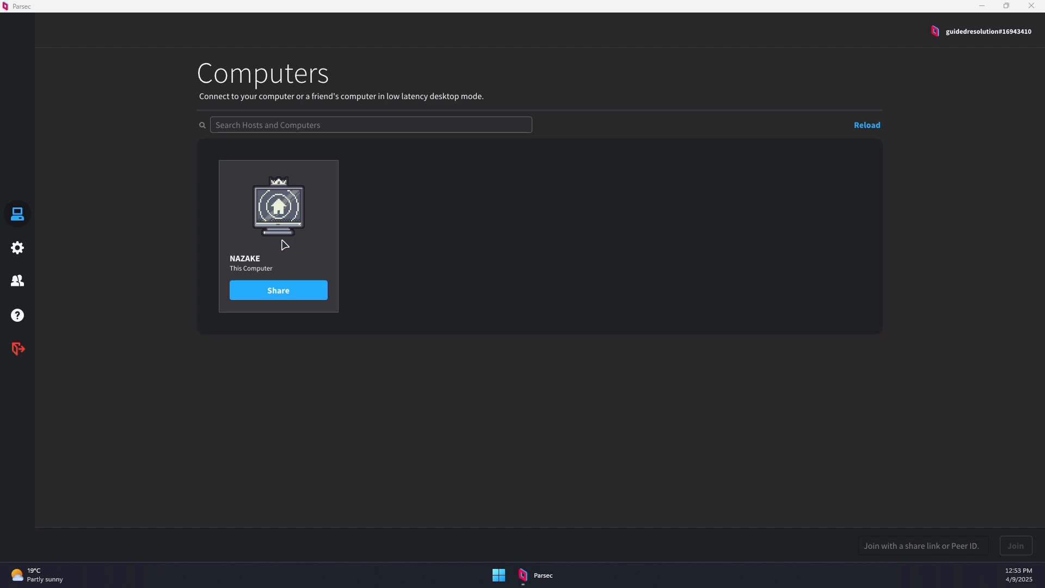
mouse_move(264, 250)
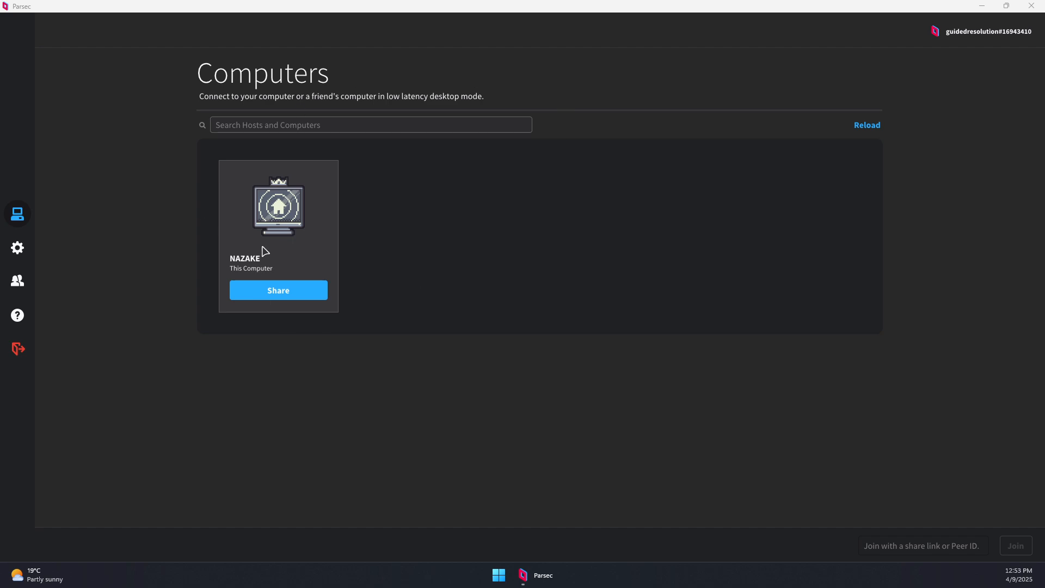
mouse_move(187, 518)
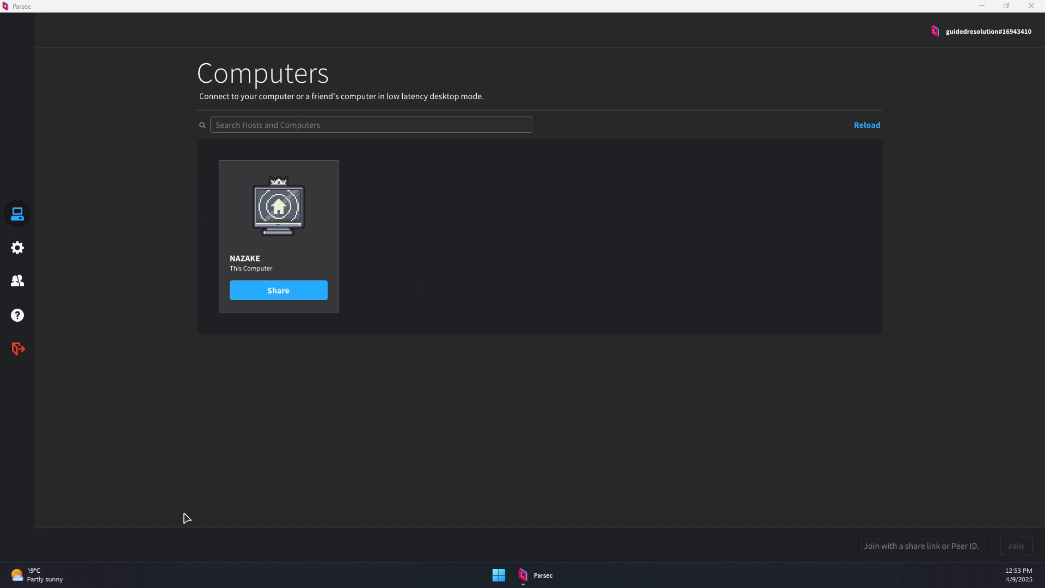
mouse_move(375, 421)
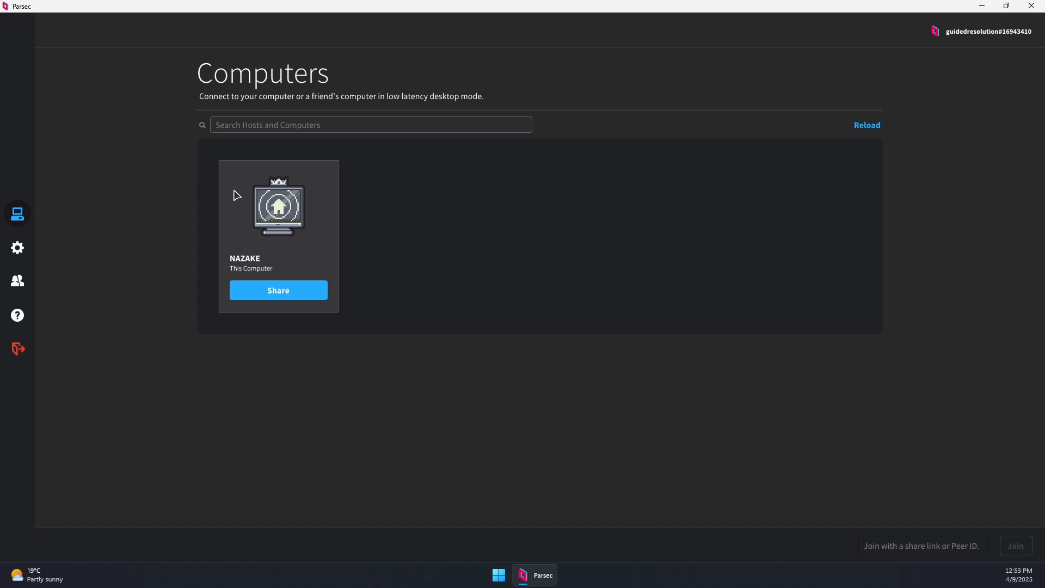
mouse_move(160, 125)
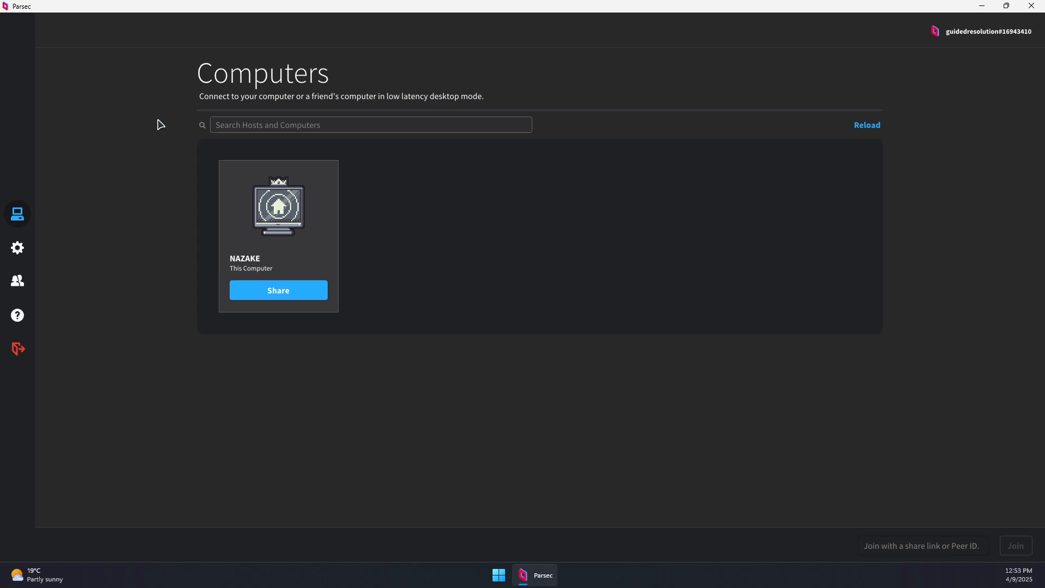
mouse_move(260, 244)
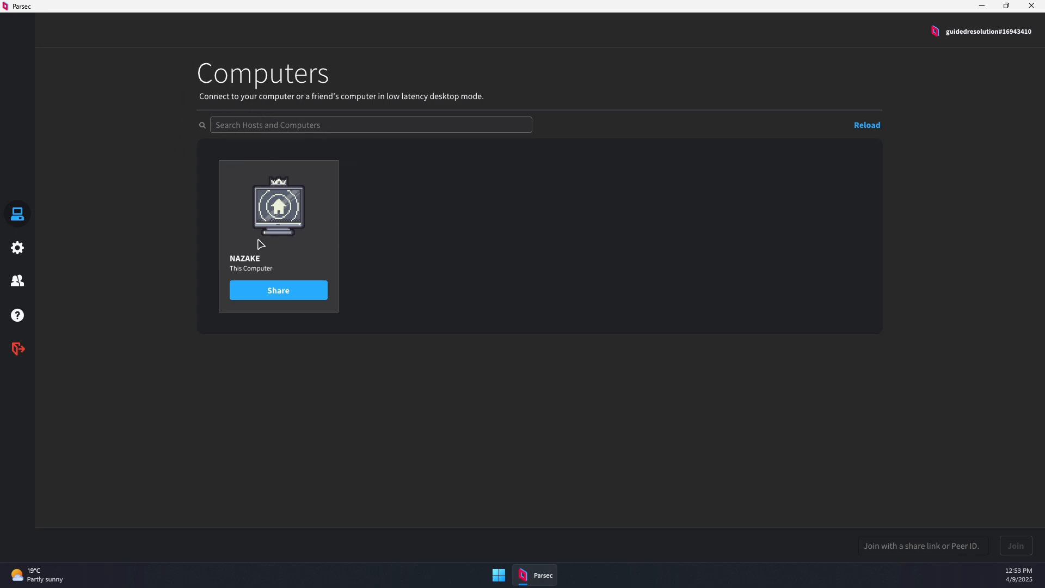
mouse_move(329, 168)
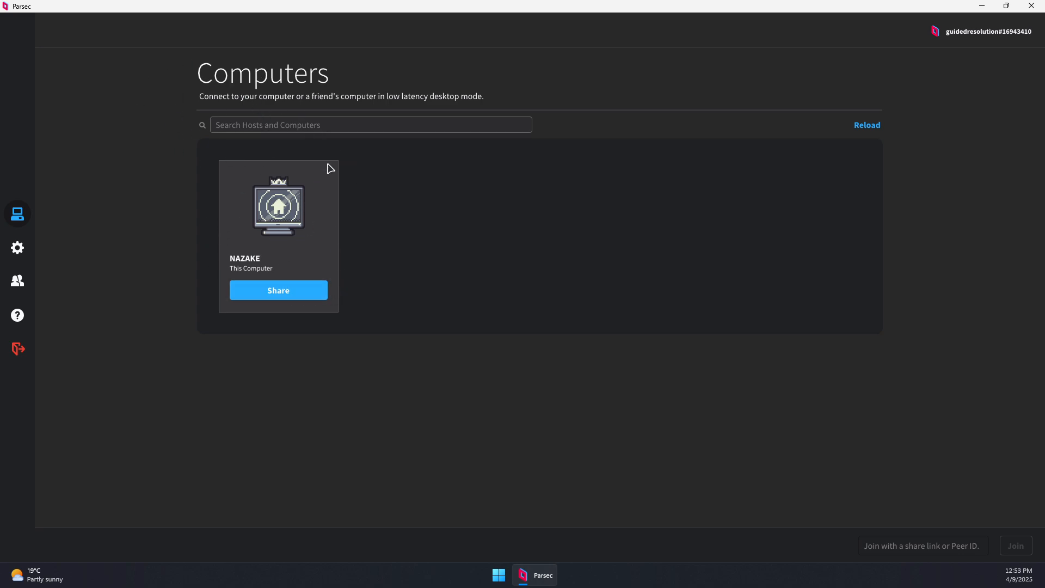
- Generate a share link for the NAZAKE computer and dismiss the link-copied notice
click(278, 290)
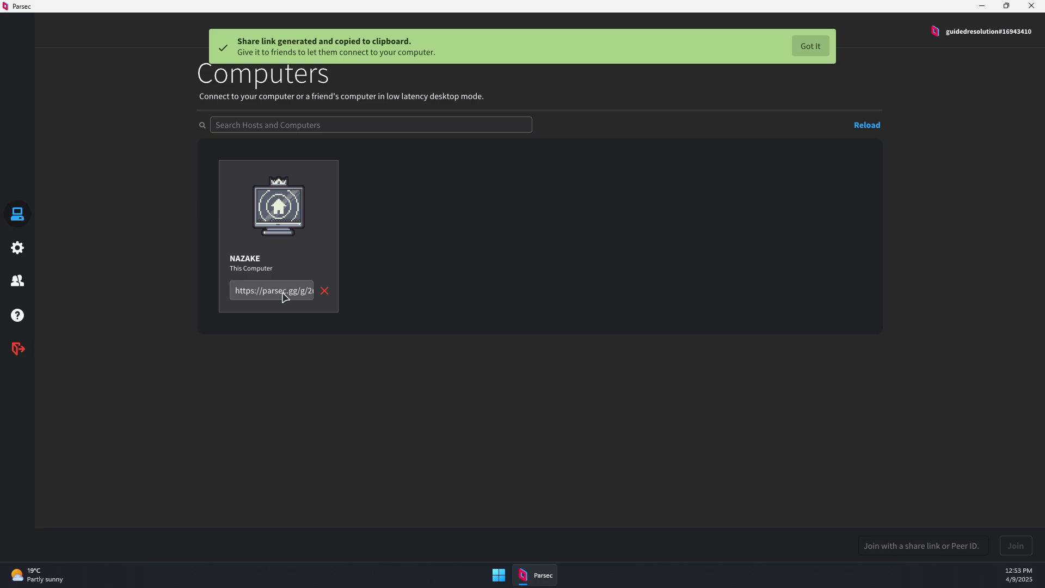
mouse_move(306, 82)
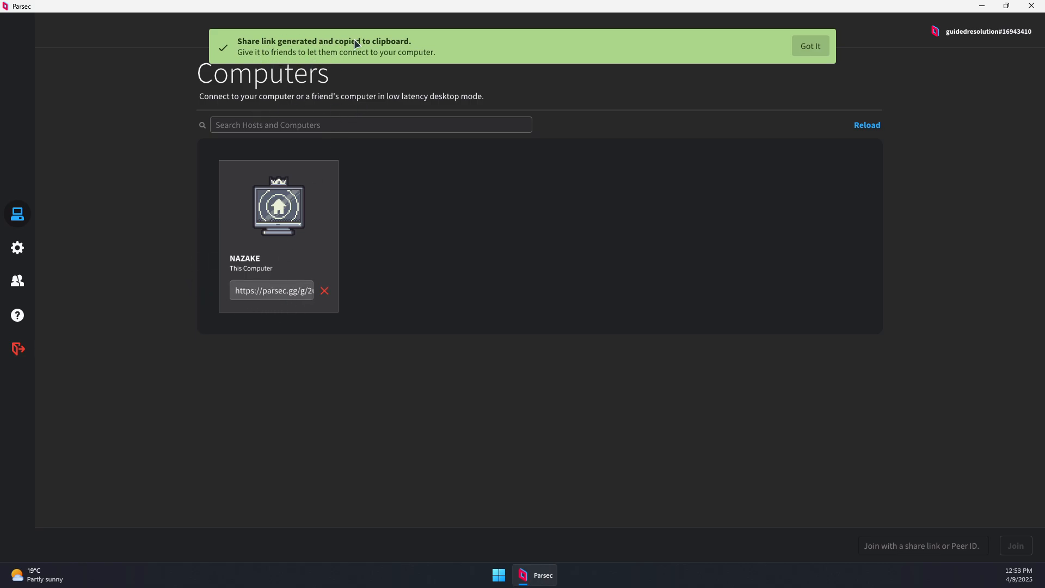
mouse_move(397, 329)
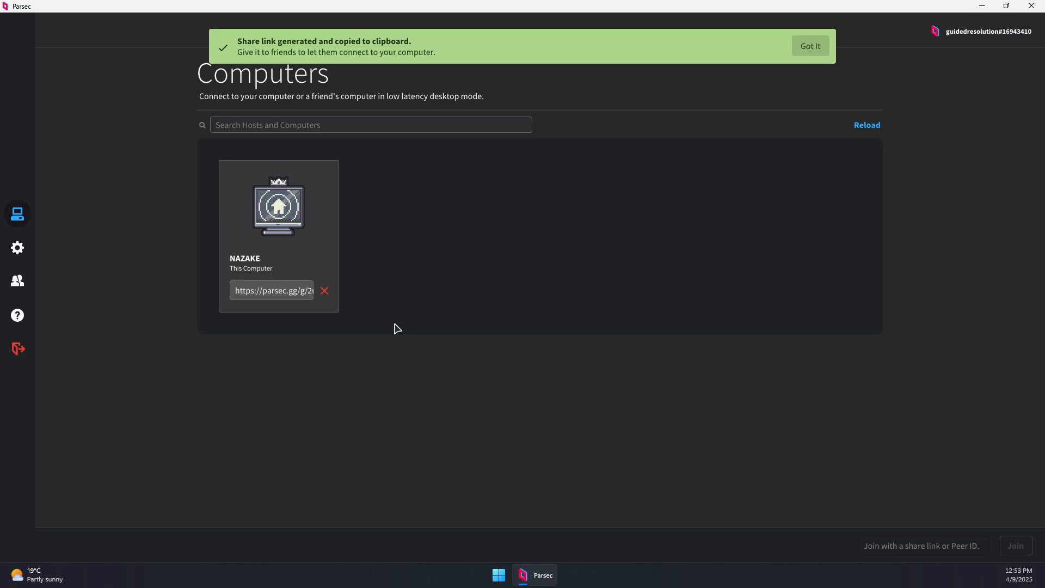
mouse_move(508, 391)
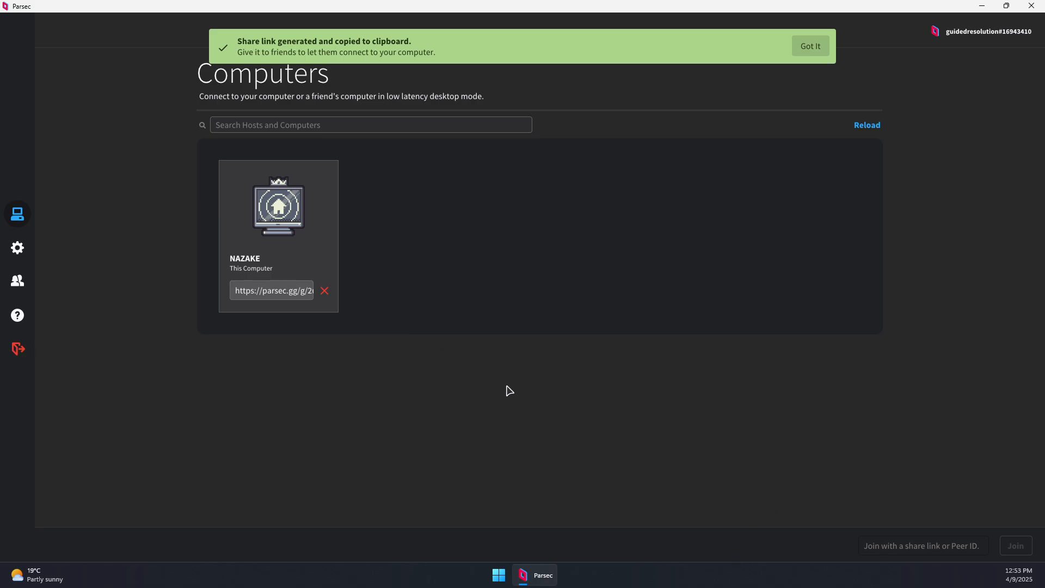
click(809, 45)
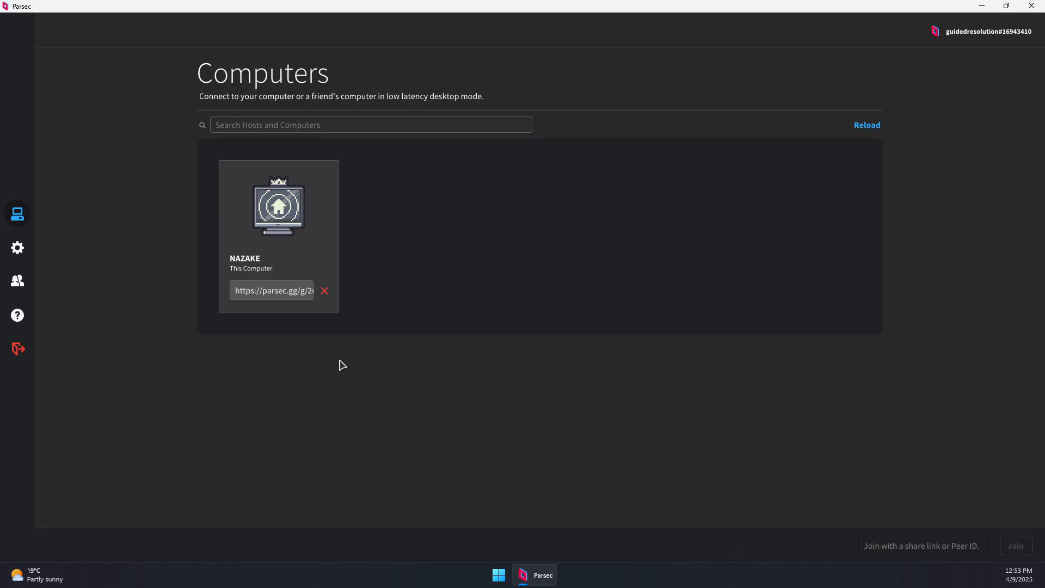
mouse_move(268, 300)
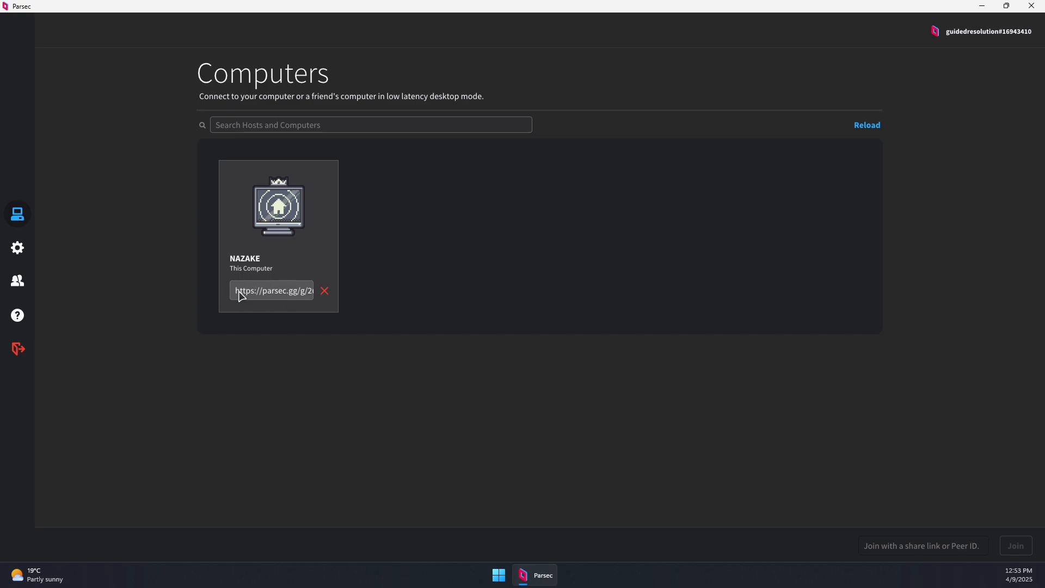
double_click(270, 290)
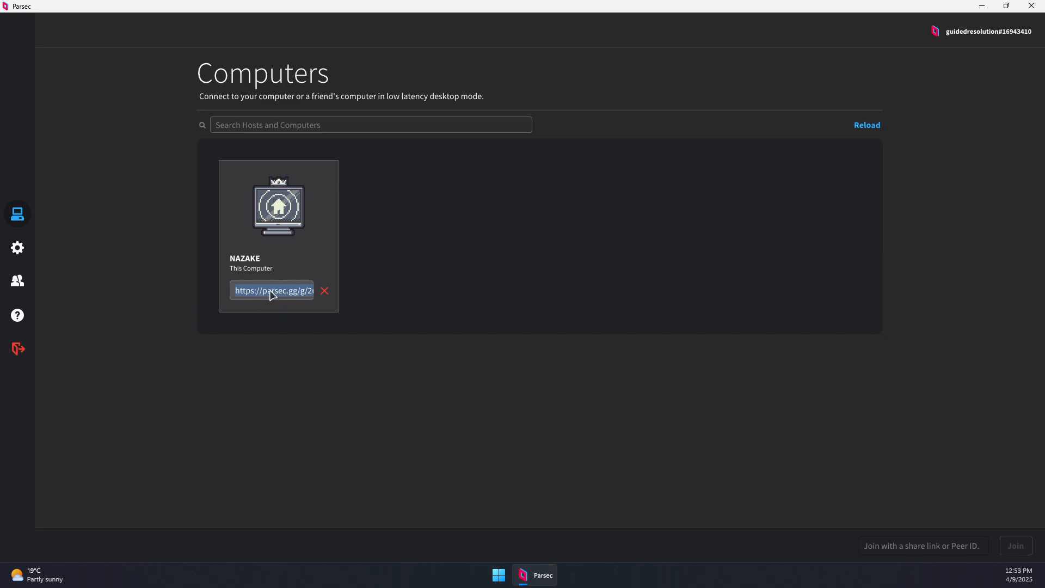
mouse_move(982, 486)
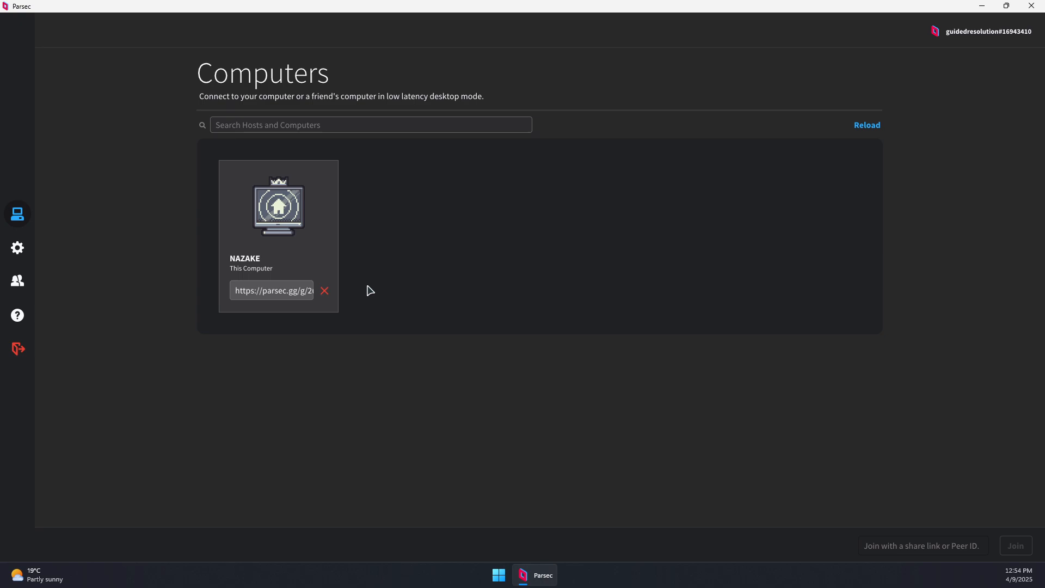
mouse_move(458, 312)
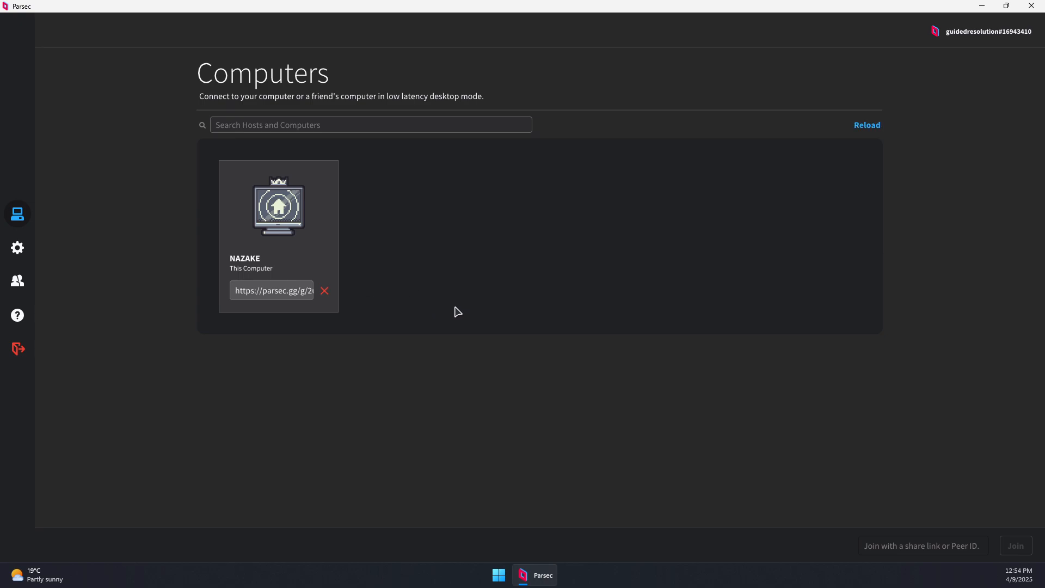
mouse_move(370, 300)
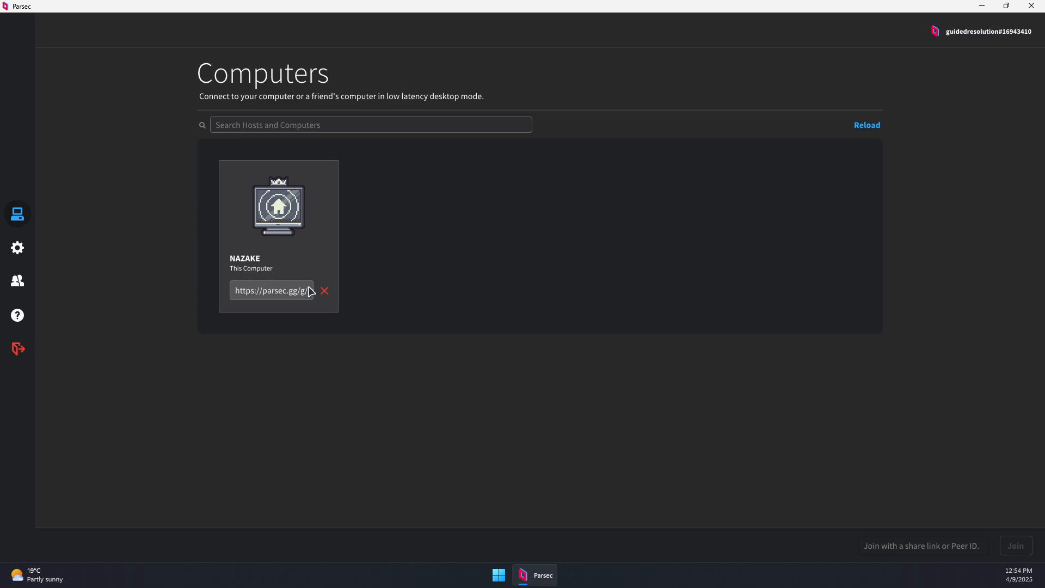
mouse_move(325, 295)
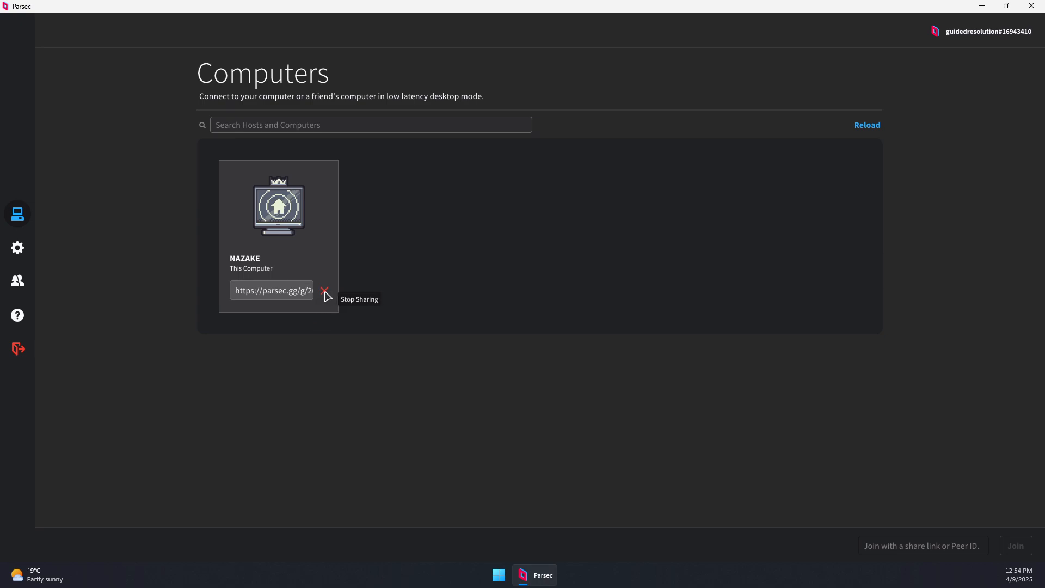
- Invalidate NAZAKE's share link with the Stop Sharing X on its card
click(325, 293)
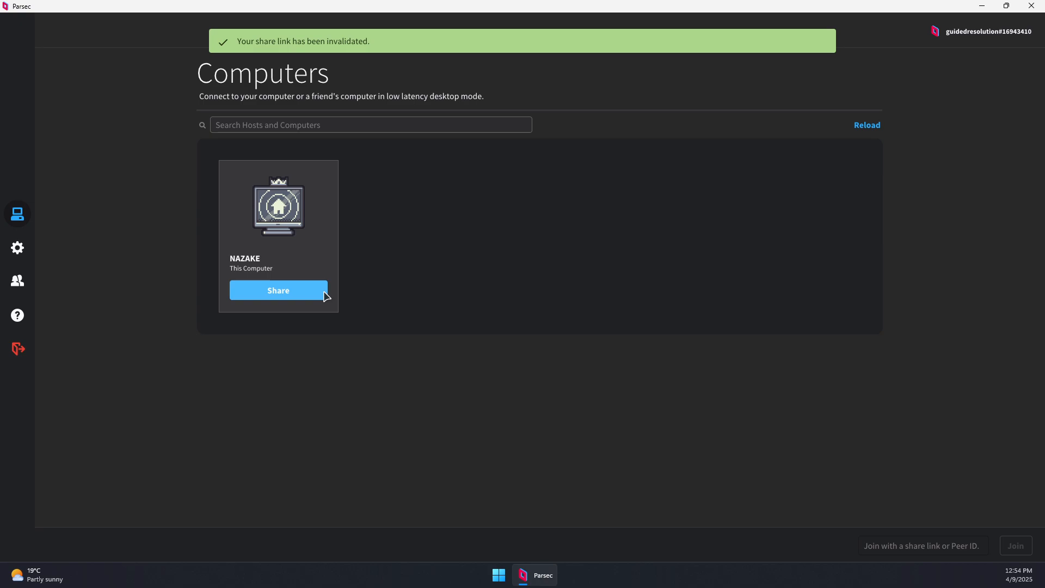
mouse_move(389, 231)
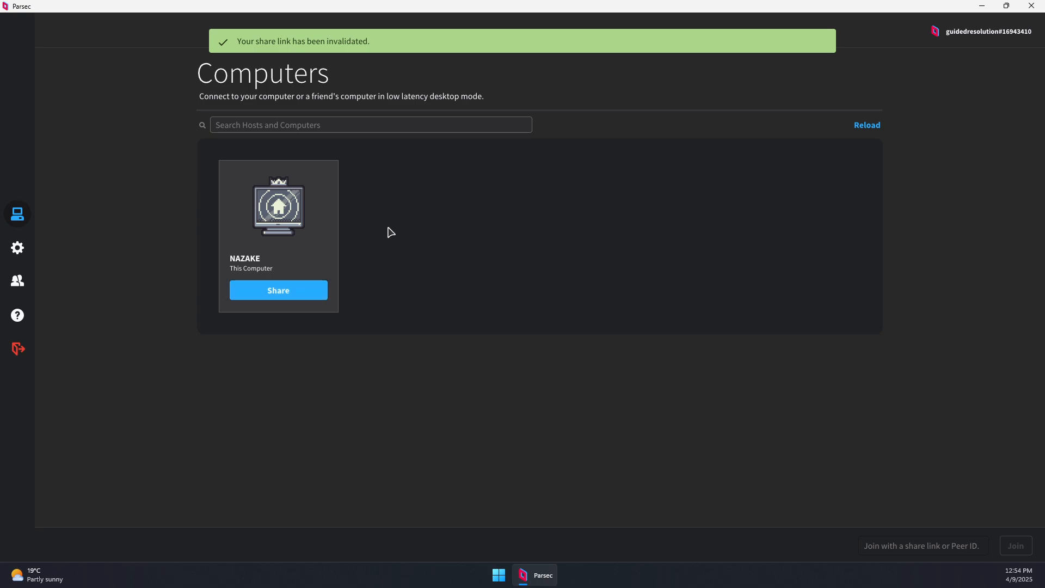
mouse_move(337, 246)
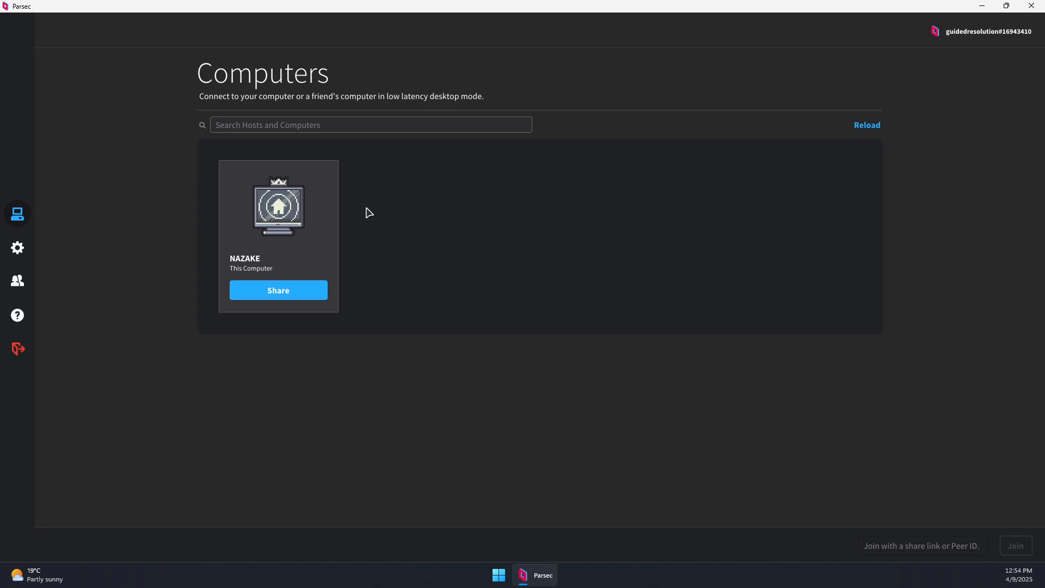
mouse_move(478, 163)
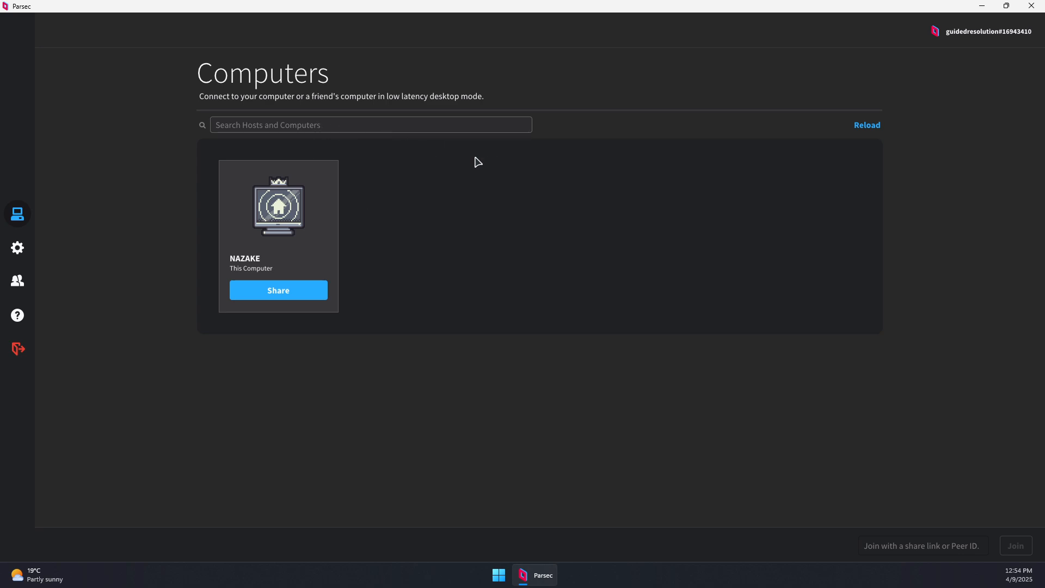
mouse_move(656, 490)
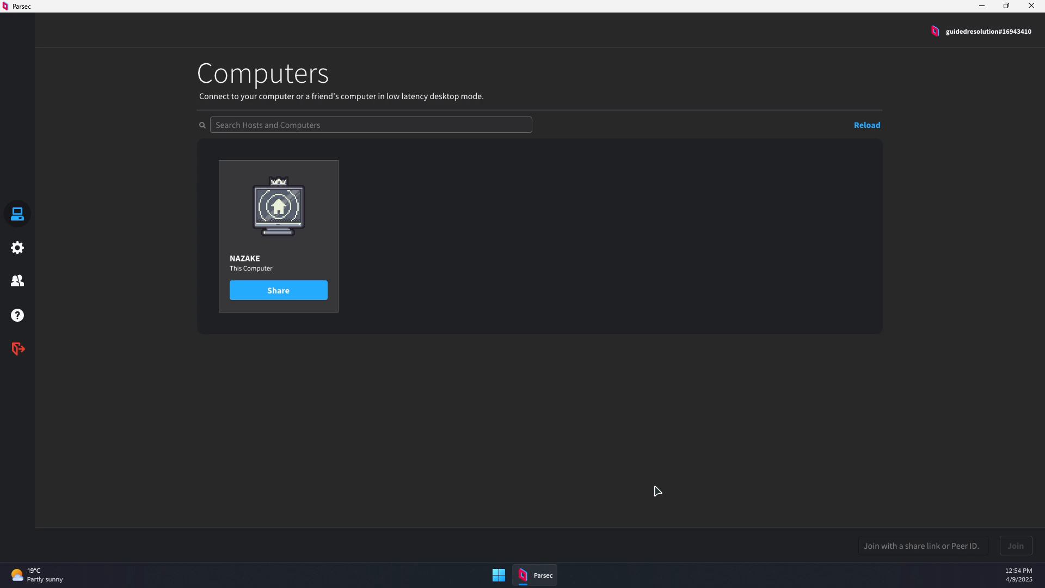
mouse_move(296, 303)
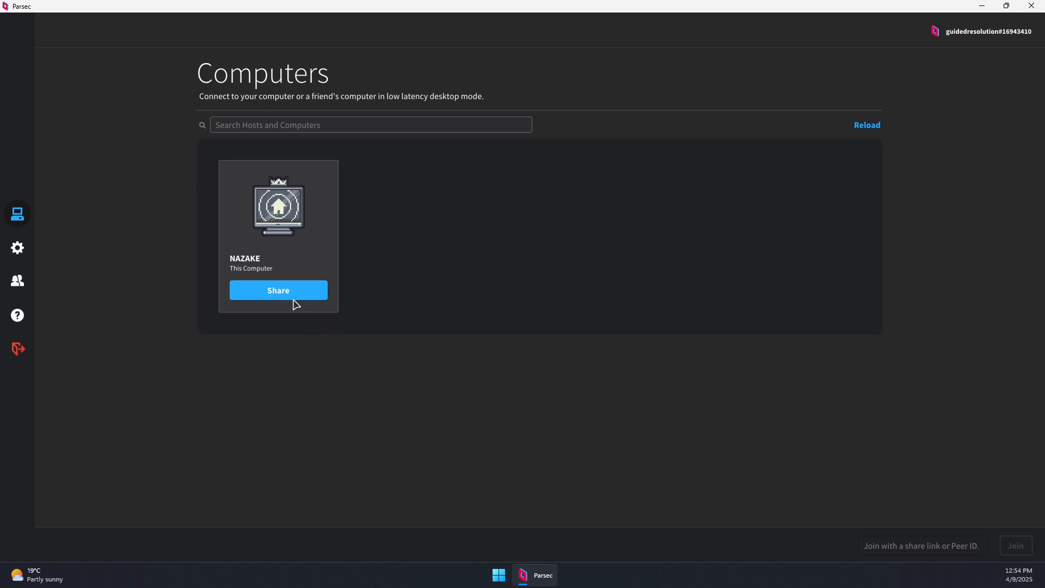